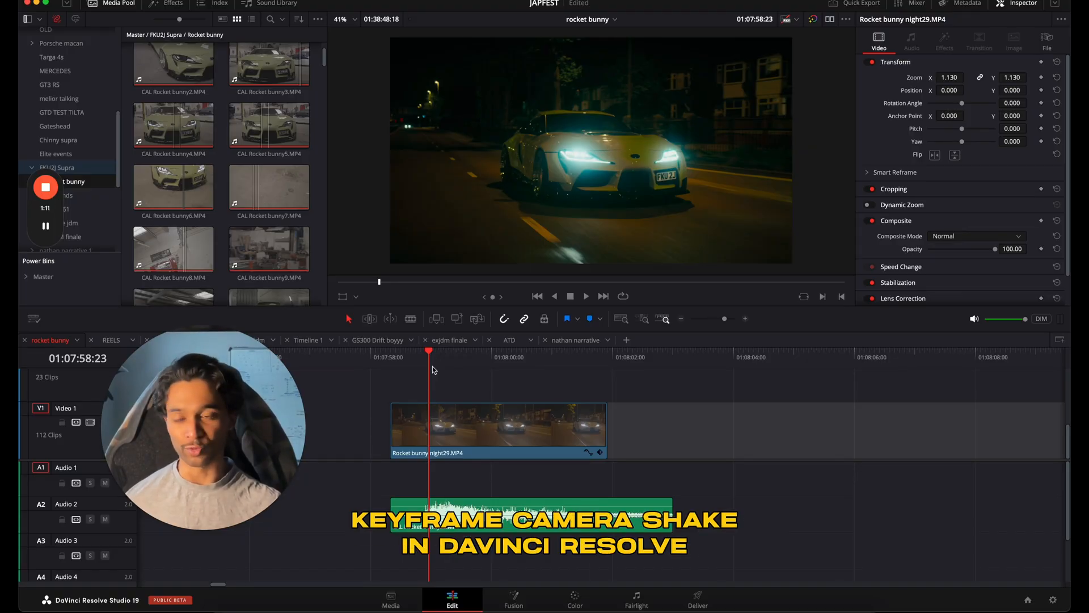
- Search the Effects library for "camera" and drag Camera Shake onto the night car clip
click(172, 4)
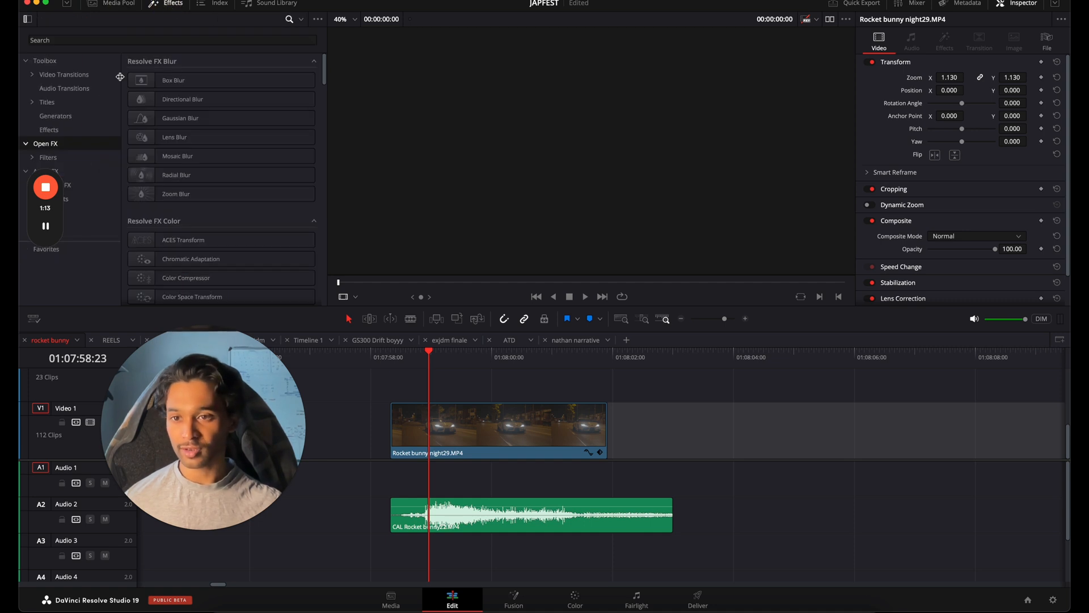
click(170, 39)
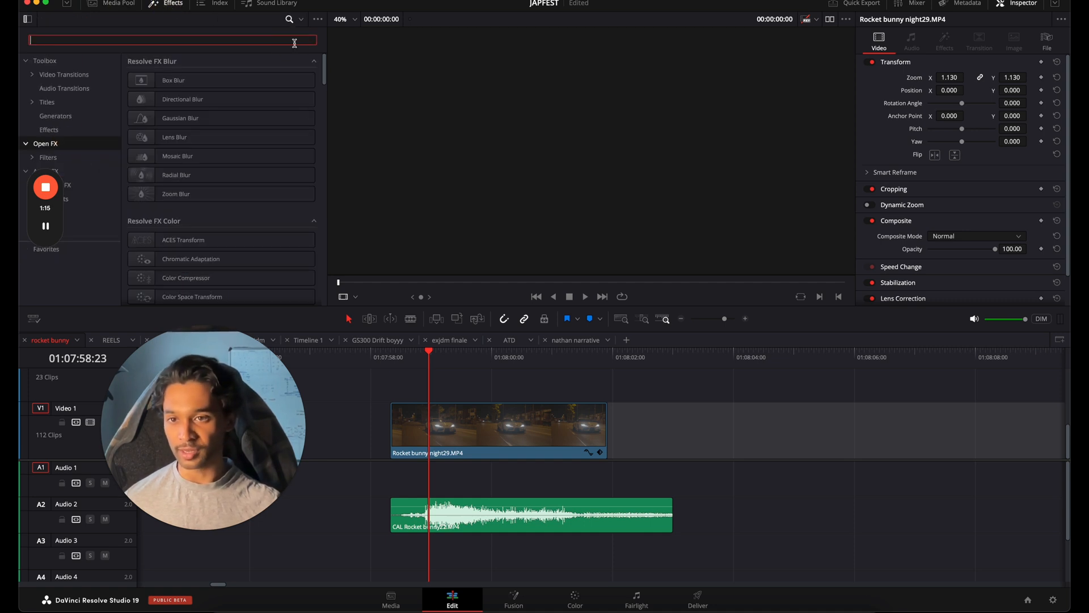
text(camera)
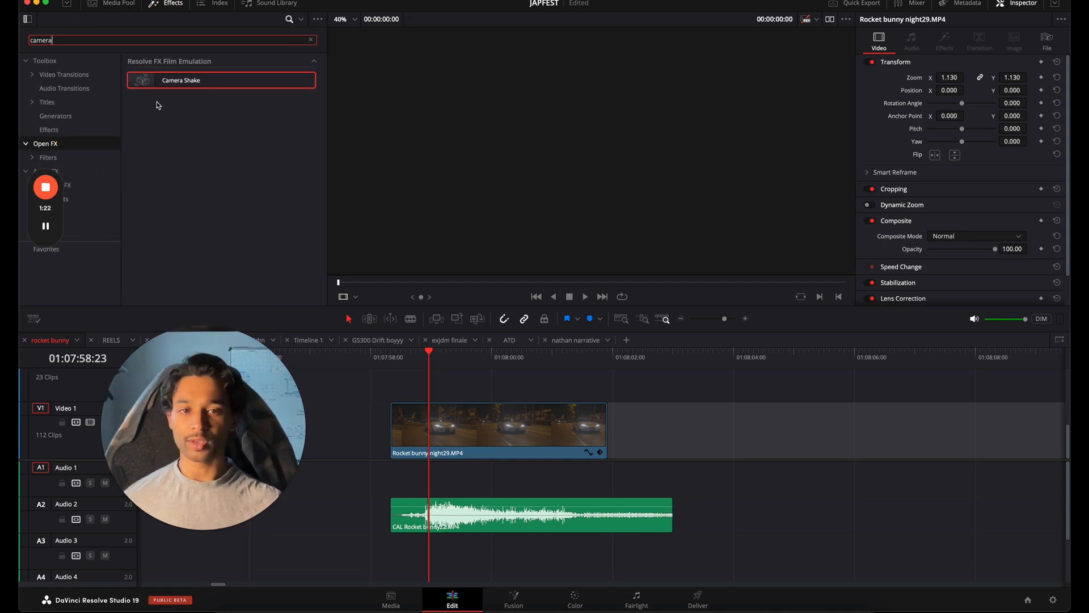
drag(180, 79, 458, 416)
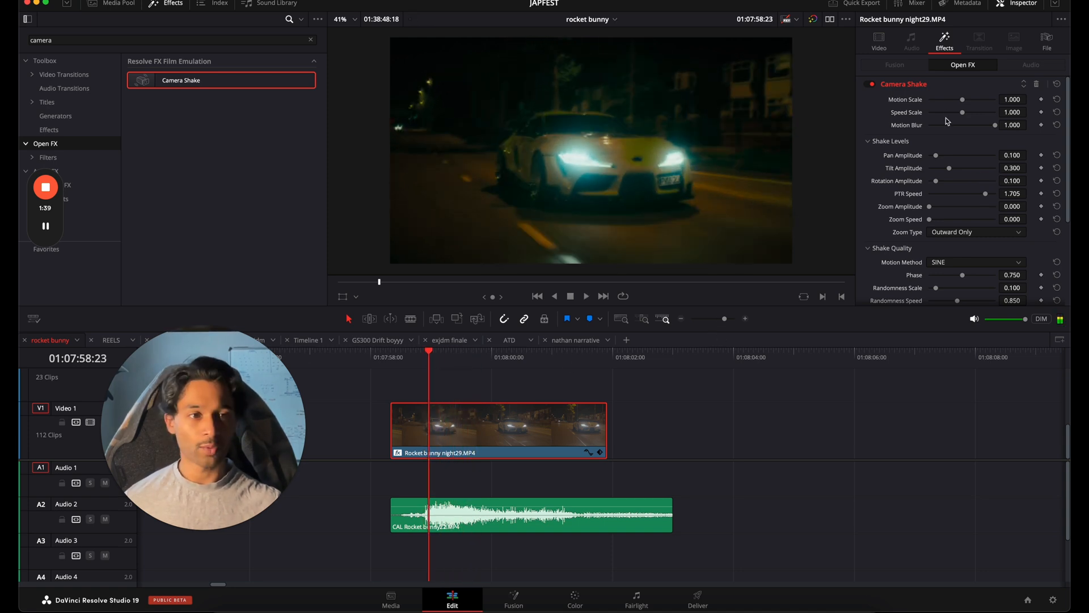
- Lower Motion Scale to ~0.698 and Speed Scale to ~0.729, parking the playhead near the engine rev
drag(963, 98, 952, 98)
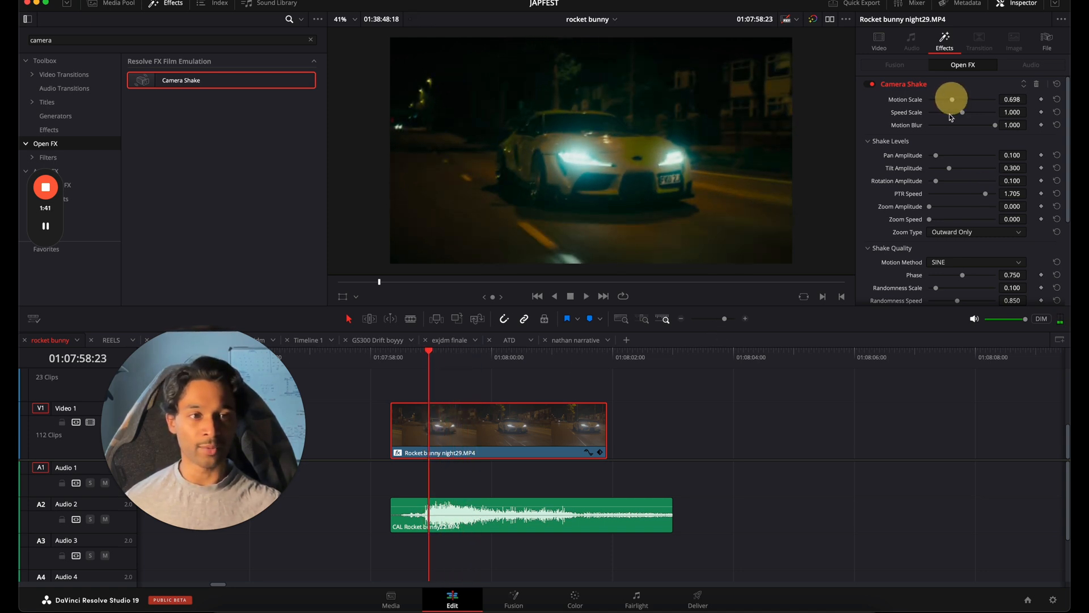
drag(952, 98, 976, 112)
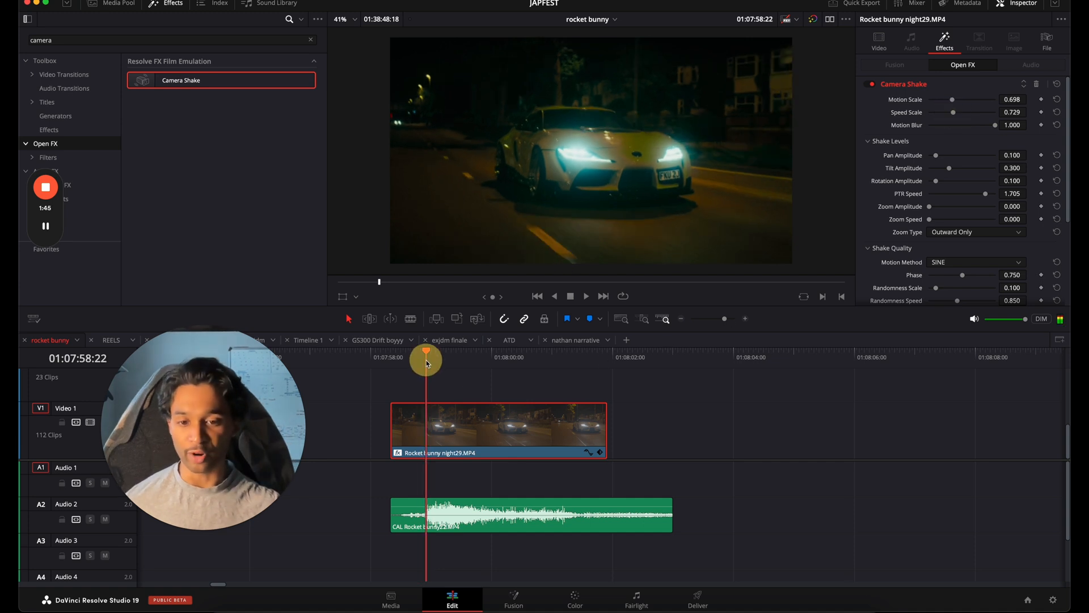
drag(425, 361, 400, 361)
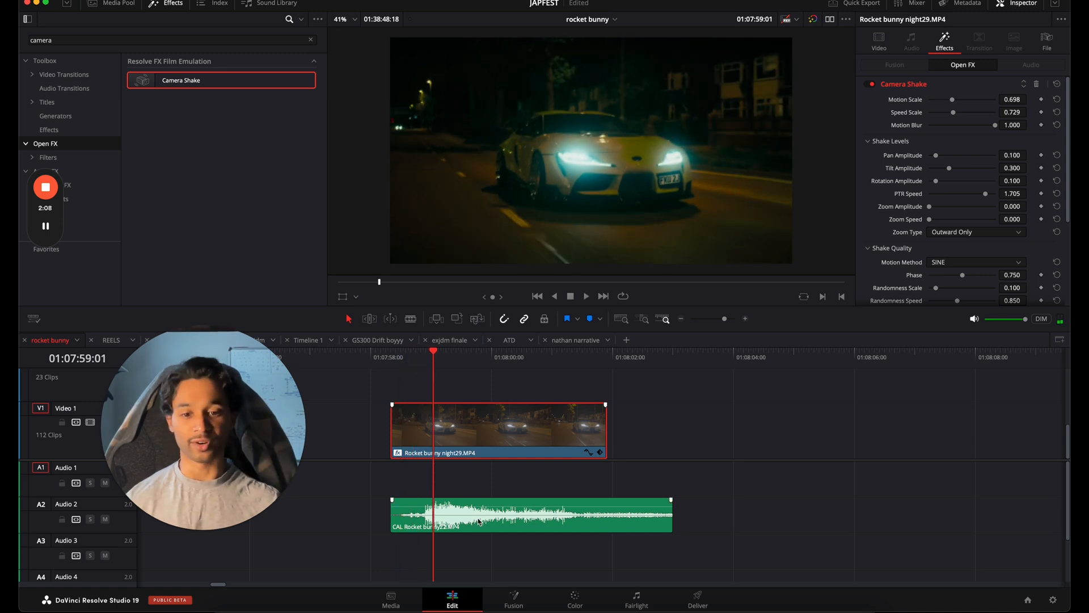
- Switch the Inspector to the Video tab and back to Effects to keyframe Motion Scale
click(878, 43)
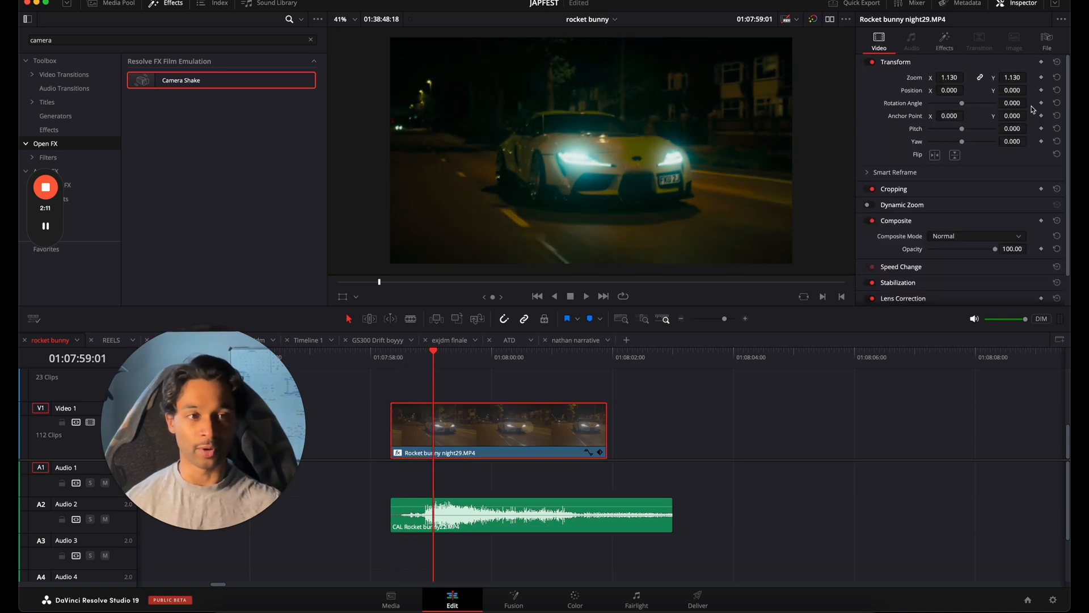
click(944, 42)
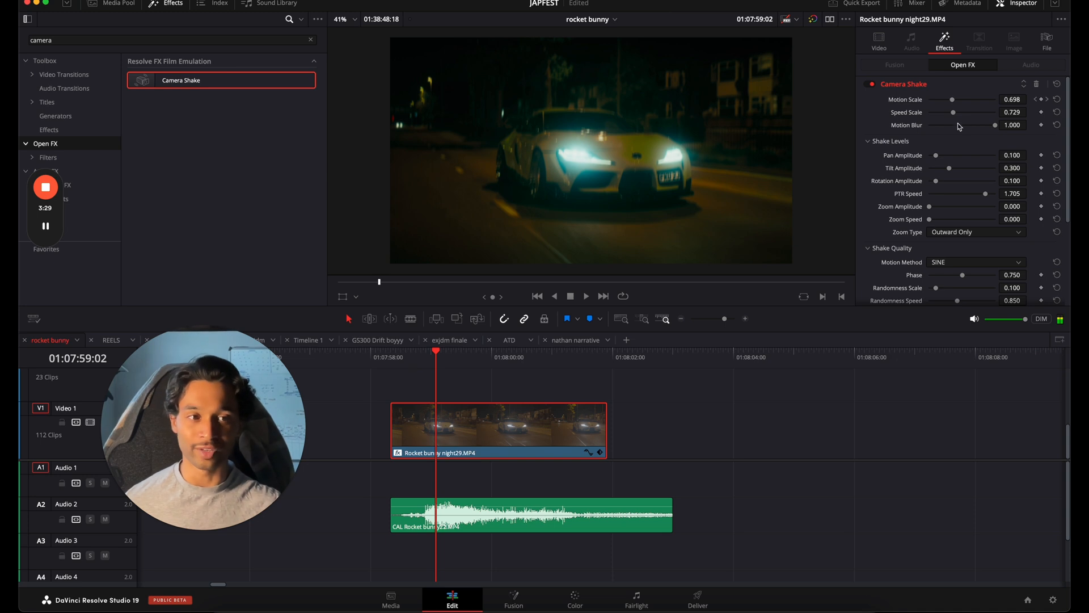
- Raise Speed Scale to ~1.085 and reduce Tilt Amplitude to ~0.201
drag(955, 112, 966, 113)
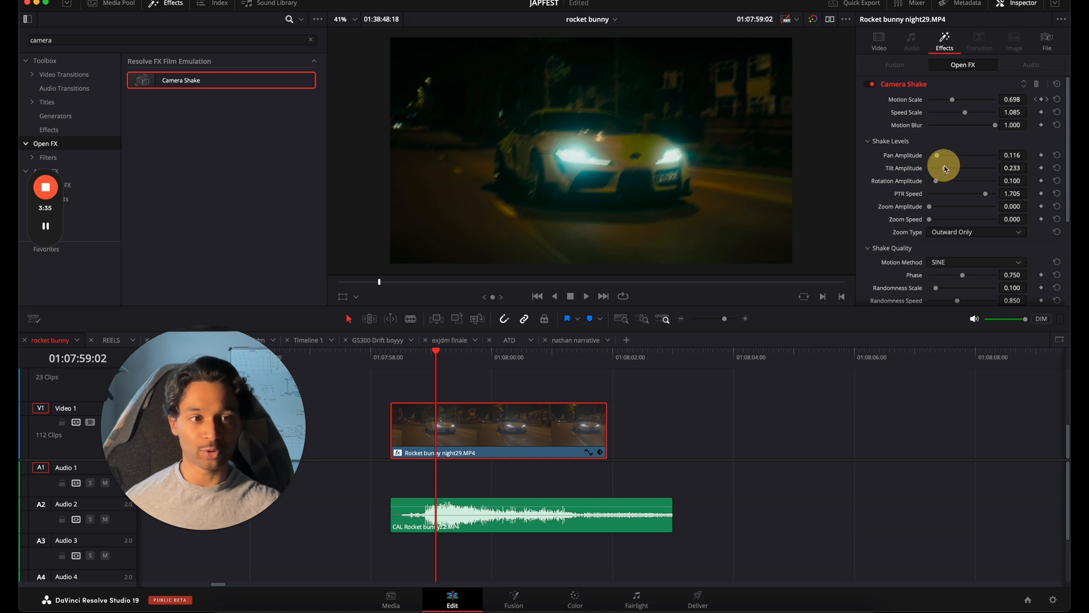
drag(945, 168, 937, 168)
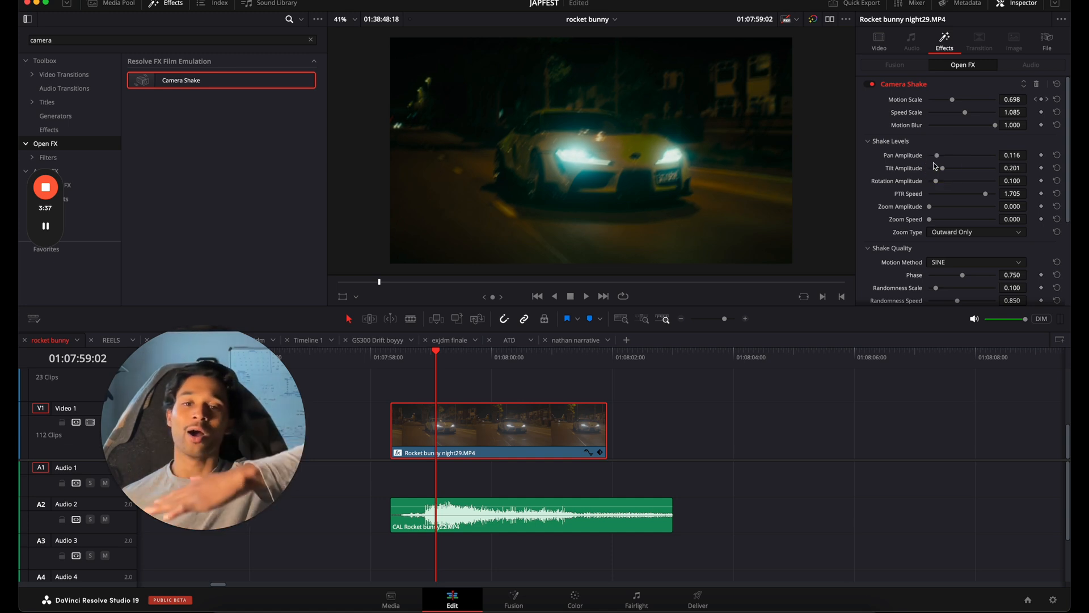